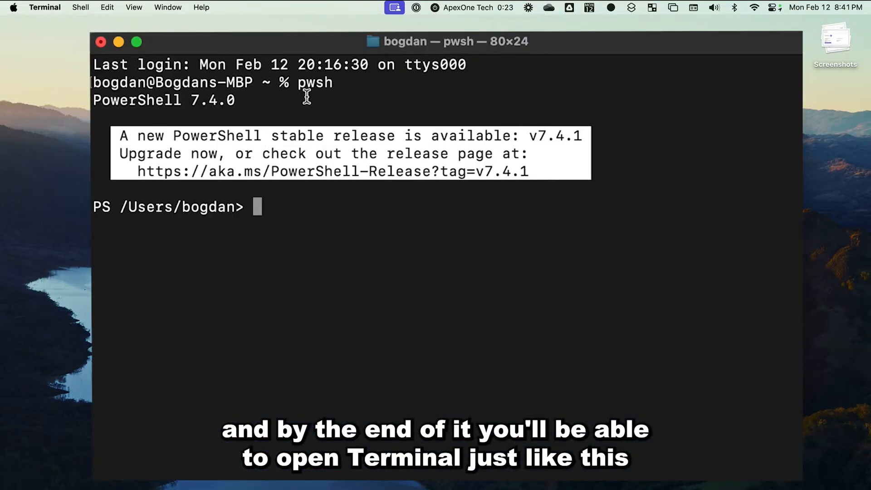
{"action": "mouse_move", "coordinate": [272, 214]}
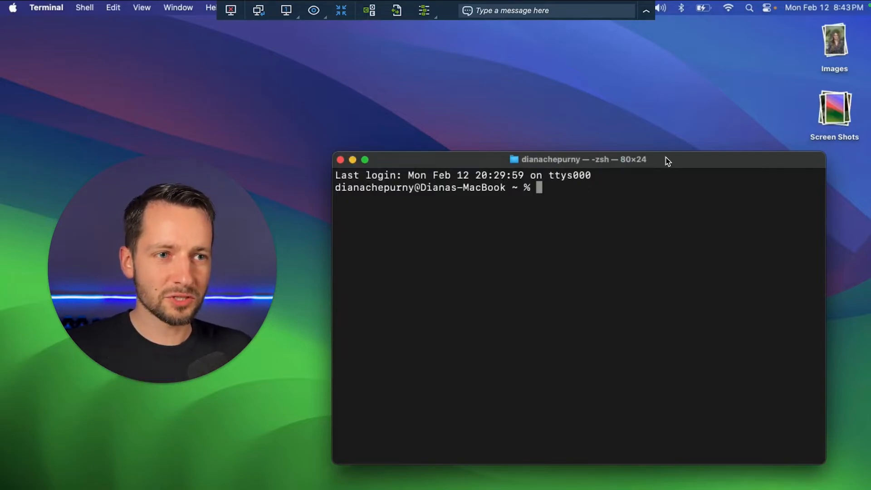
- Run brew install powershell/tap/powershell to install PowerShell 7.4.1 from the PowerShell tap
{"action": "type", "text": "brew install powershell/tap/powershell"}
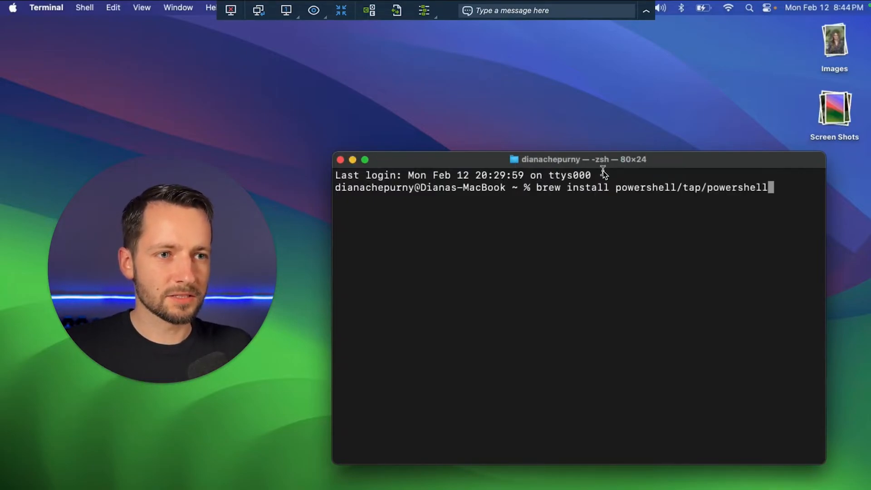
{"action": "mouse_move", "coordinate": [534, 193]}
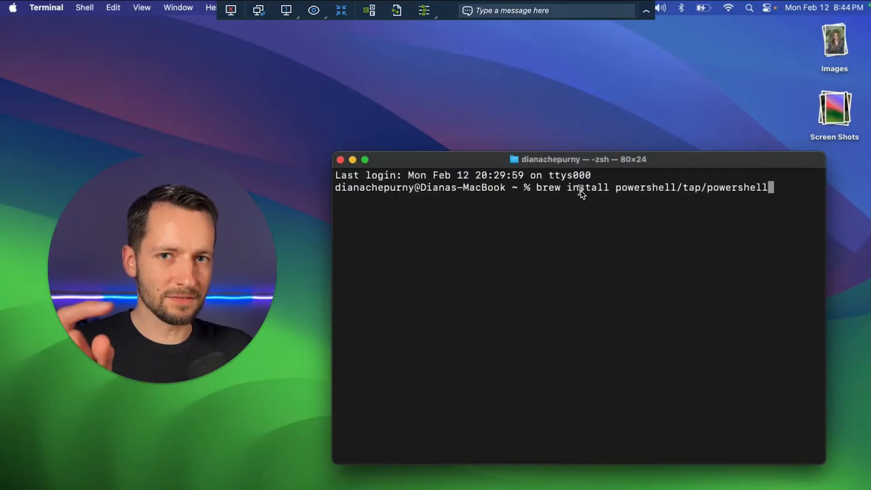
{"action": "mouse_move", "coordinate": [689, 165]}
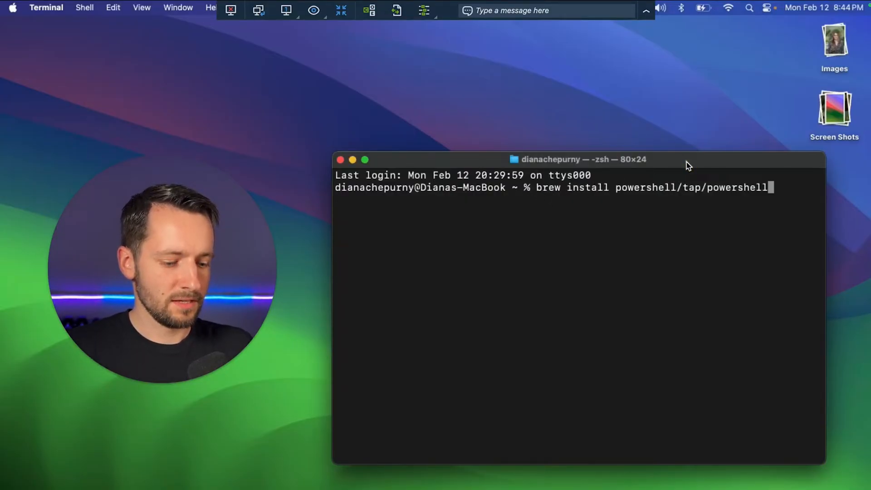
{"action": "key", "text": "Return"}
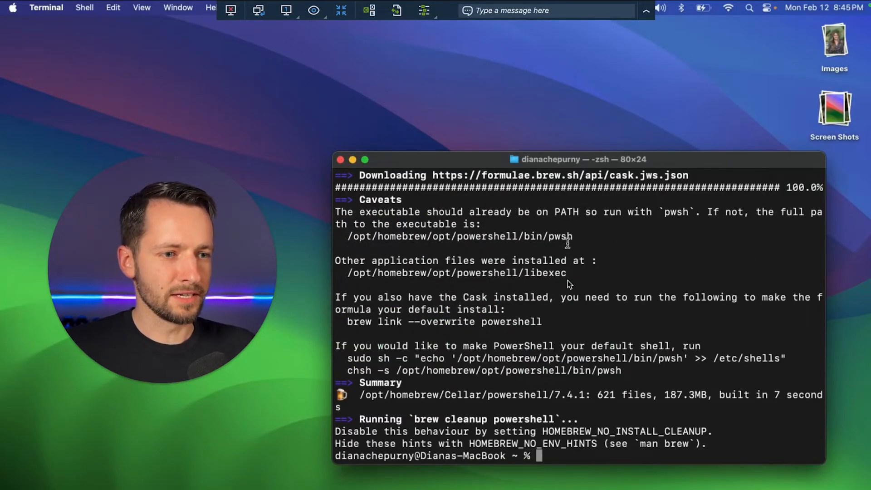
{"action": "mouse_move", "coordinate": [558, 453]}
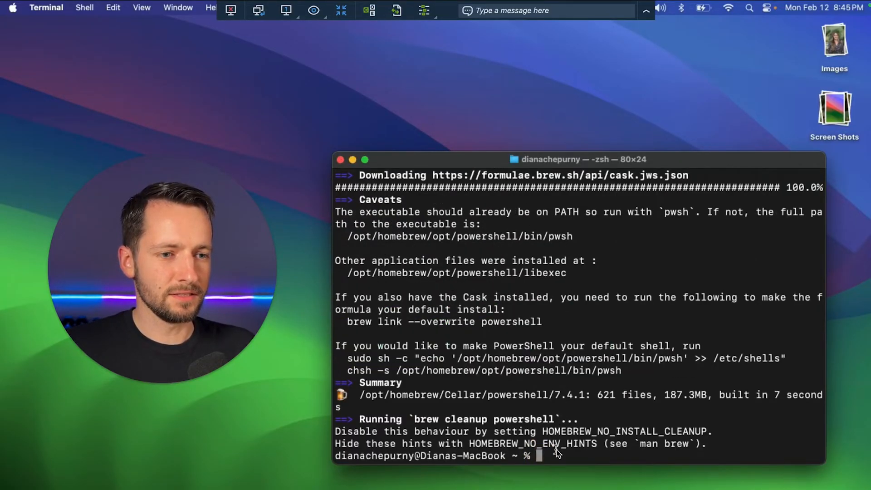
{"action": "mouse_move", "coordinate": [578, 393]}
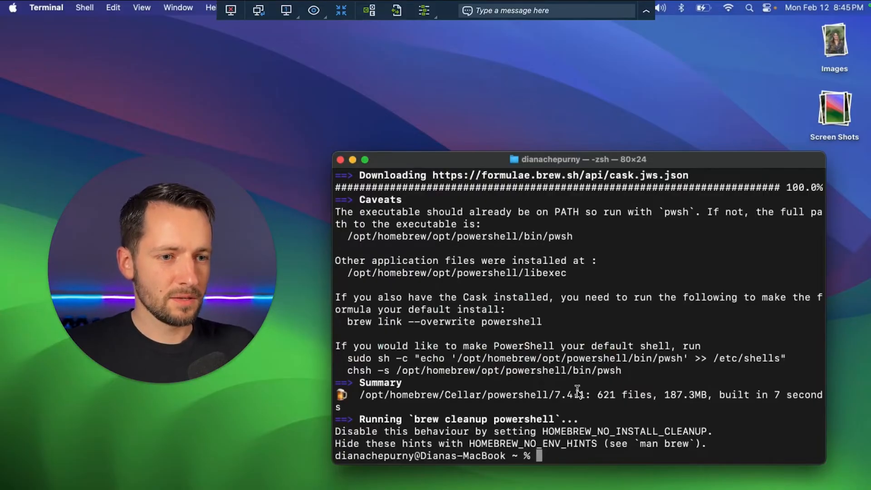
{"action": "type", "text": "pw"}
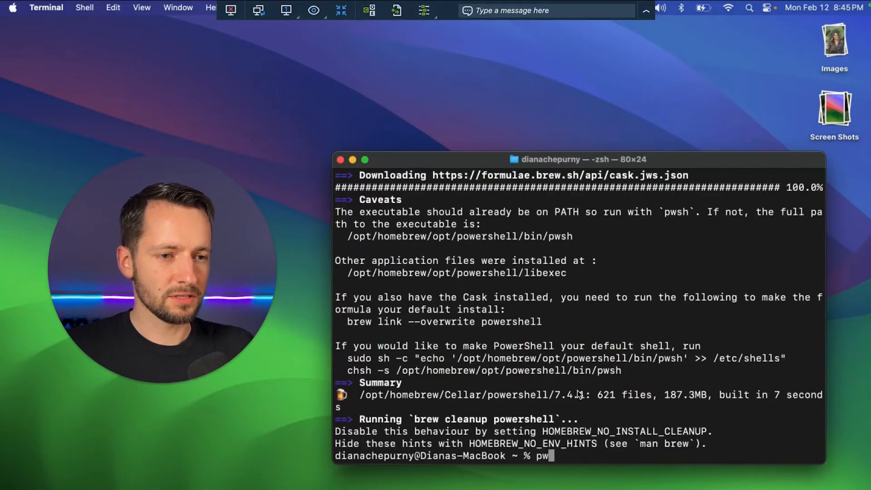
- Launch PowerShell 7.4.1 with pwsh, reaching its PS prompt in the home folder
{"action": "type", "text": "sh"}
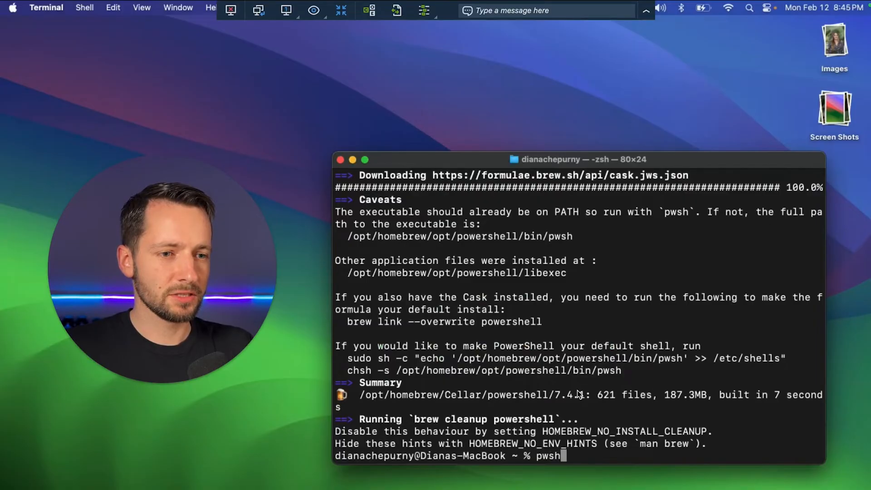
{"action": "key", "text": "Return"}
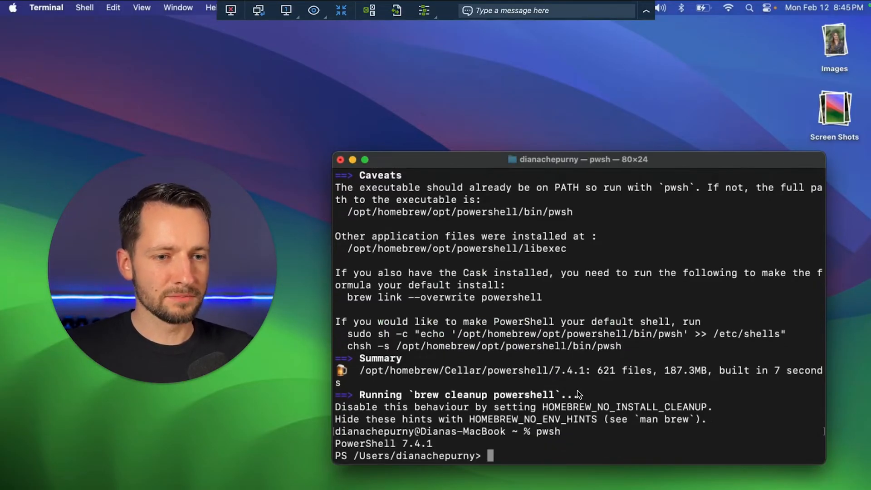
{"action": "mouse_move", "coordinate": [356, 469]}
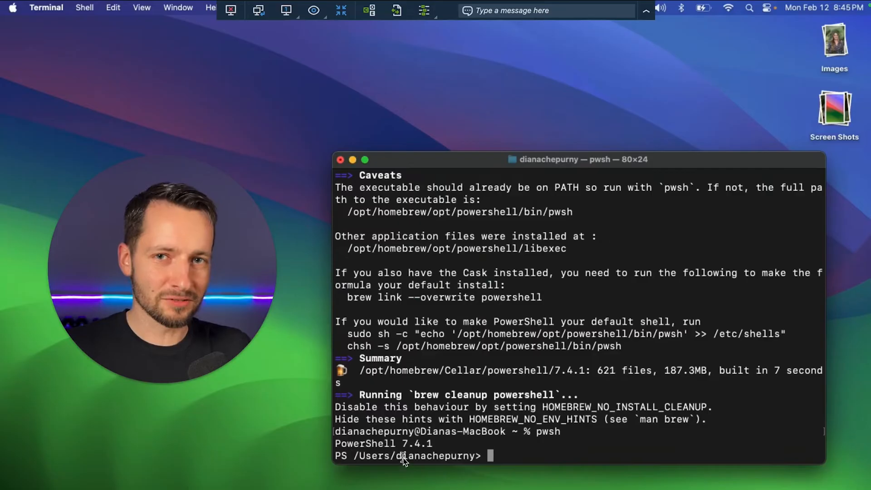
{"action": "mouse_move", "coordinate": [444, 383]}
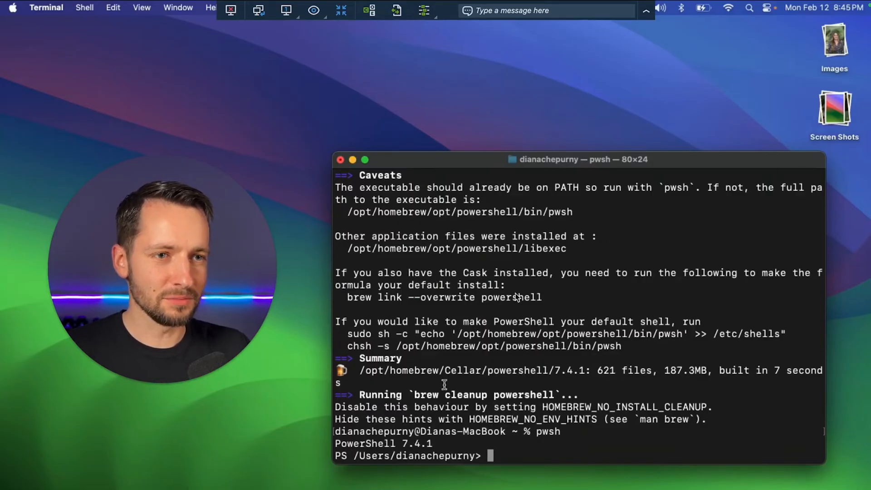
{"action": "mouse_move", "coordinate": [492, 339]}
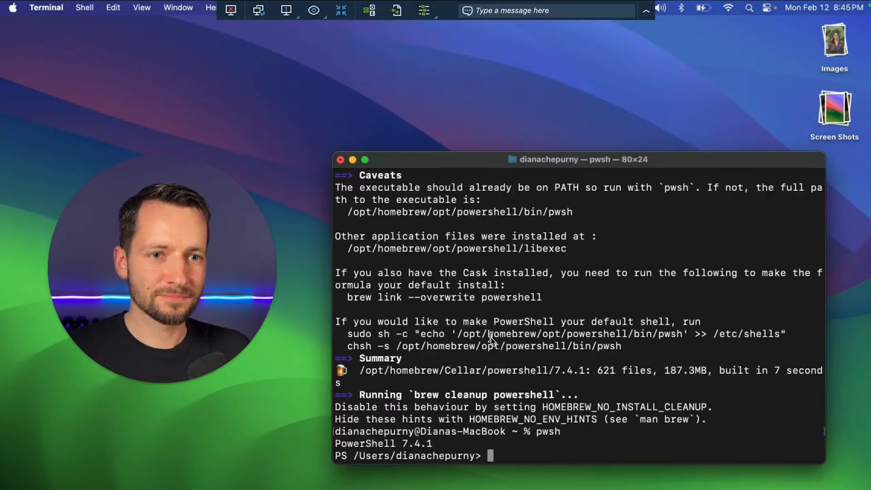
{"action": "mouse_move", "coordinate": [450, 155]}
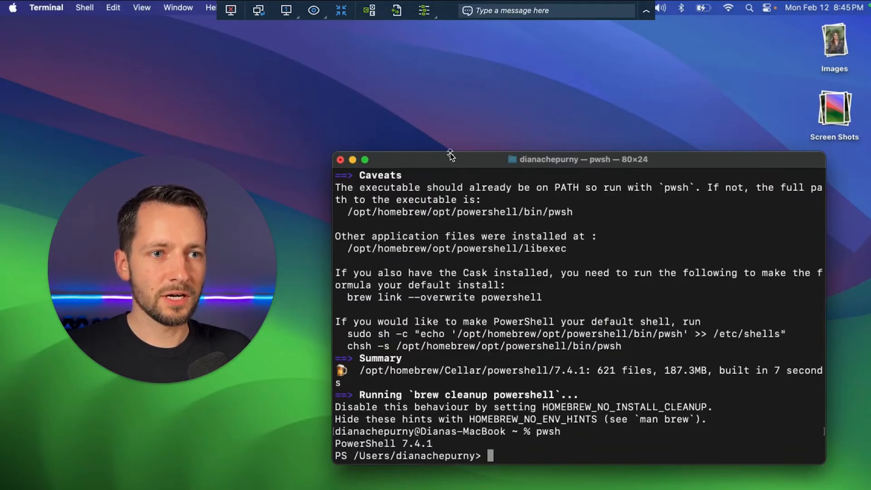
{"action": "mouse_move", "coordinate": [503, 455]}
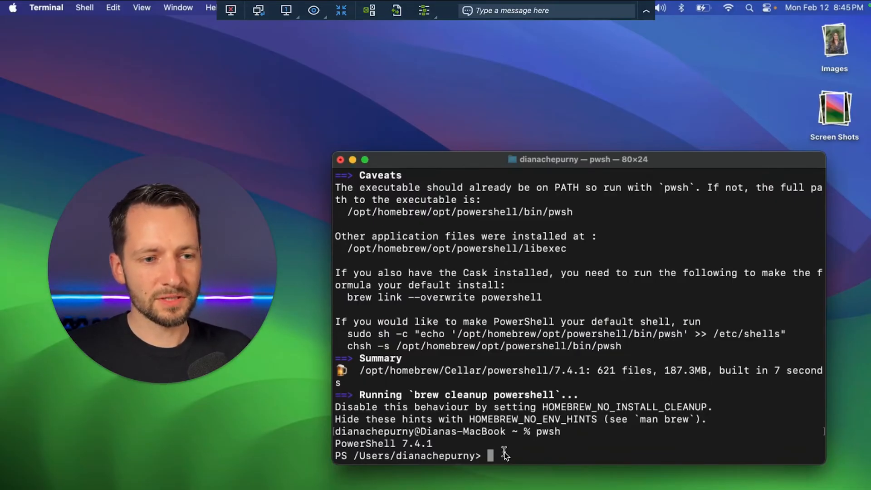
{"action": "mouse_move", "coordinate": [559, 442]}
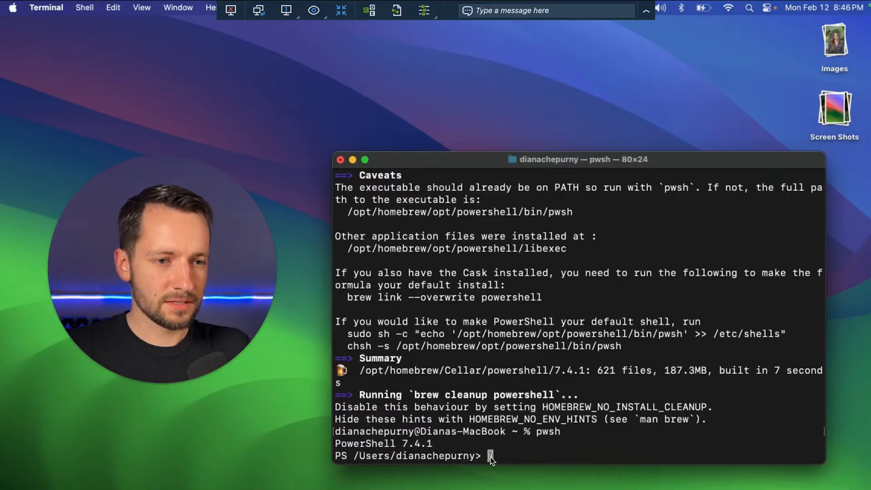
- Run brew upgrade powershell, which reports 7.4.1 is already installed
{"action": "type", "text": "brew upgrade powershell"}
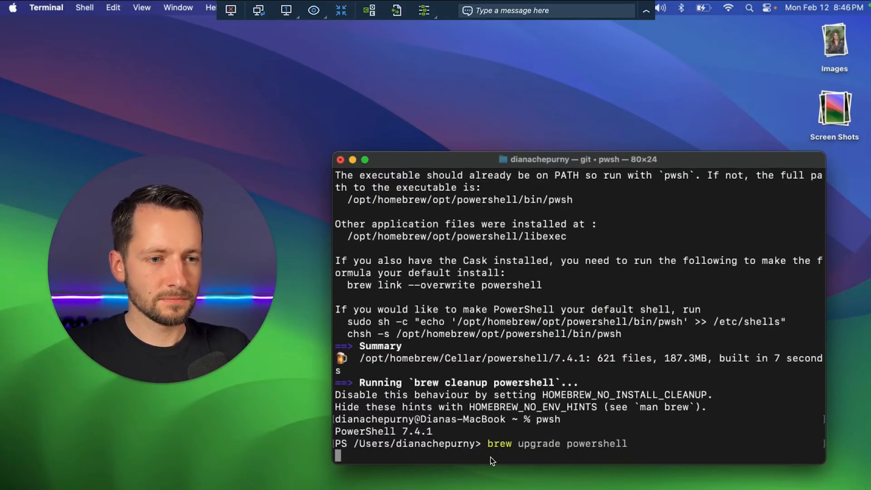
{"action": "key", "text": "Return"}
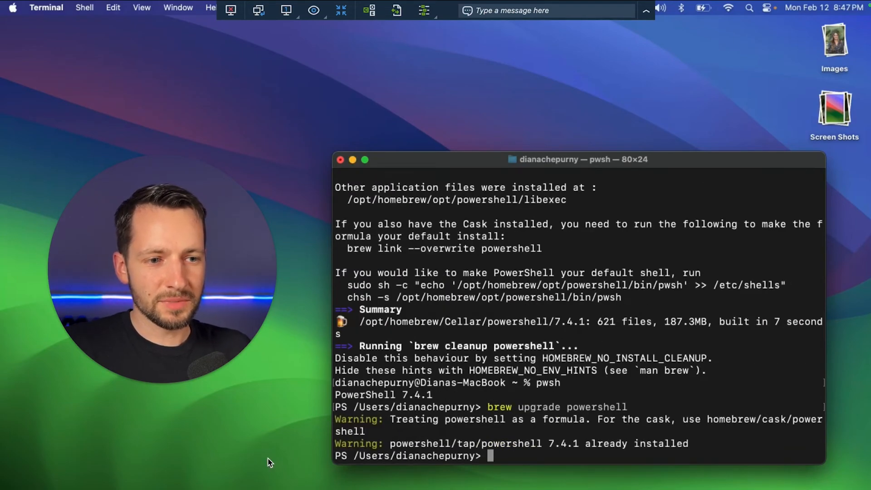